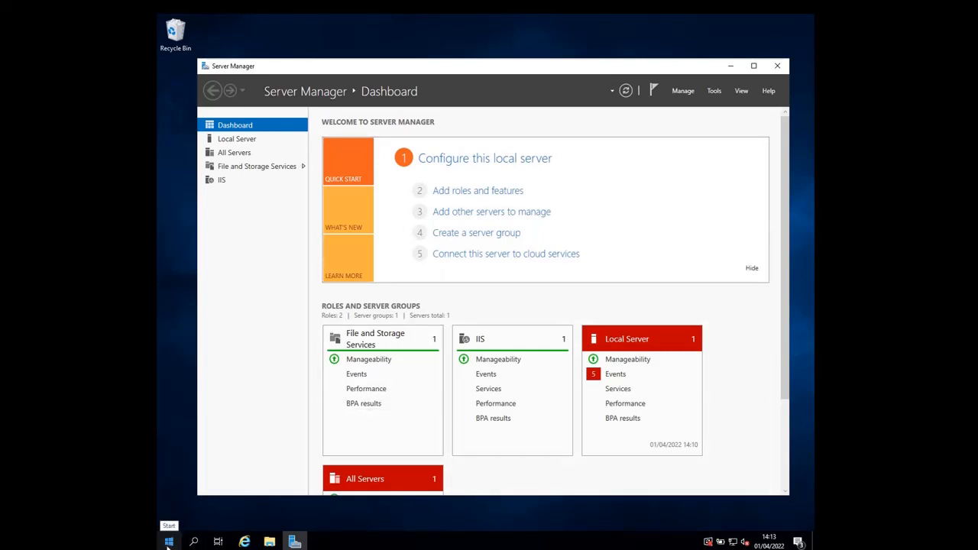
Search the Start menu for 'firewall with advanced' to find Windows Defender Firewall with Advanced Security
left_click(168, 541)
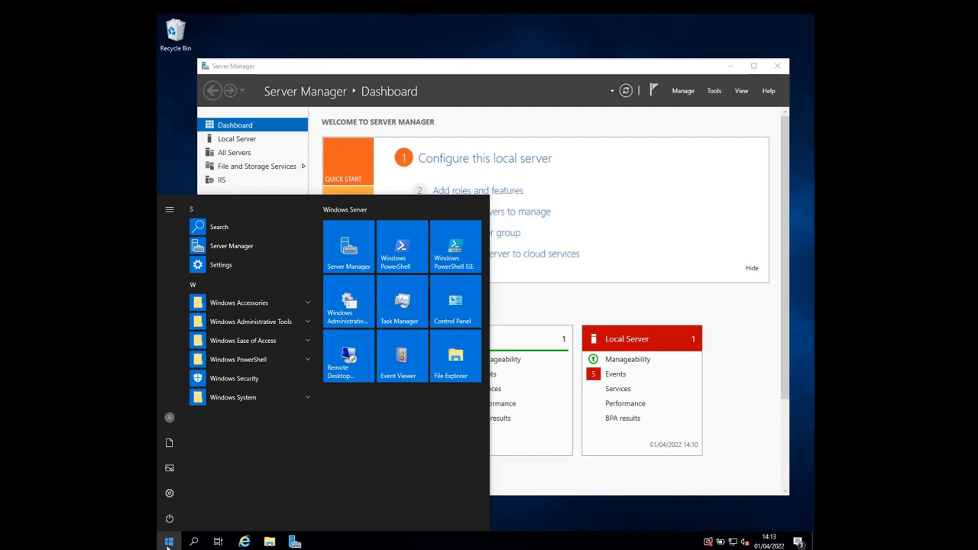
left_click(168, 542)
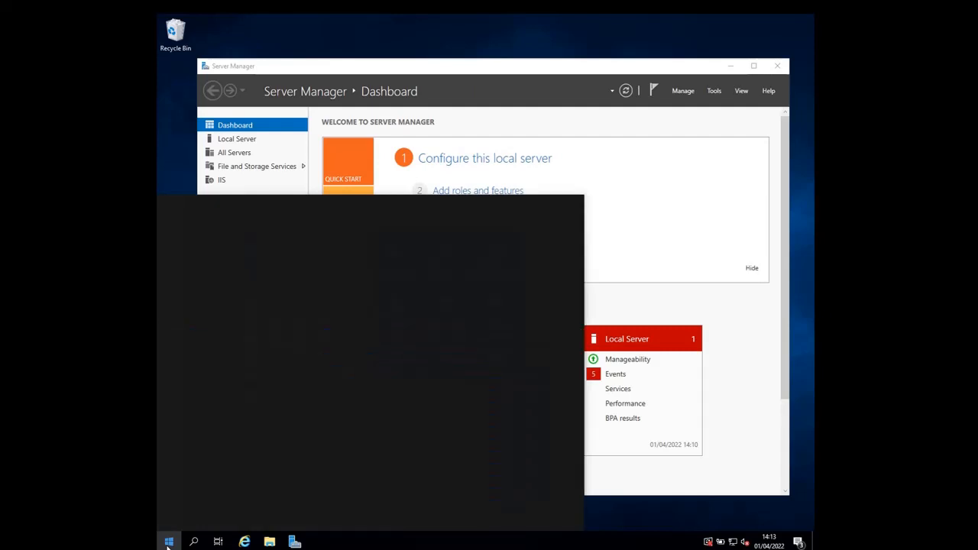
type("firewall with advanced")
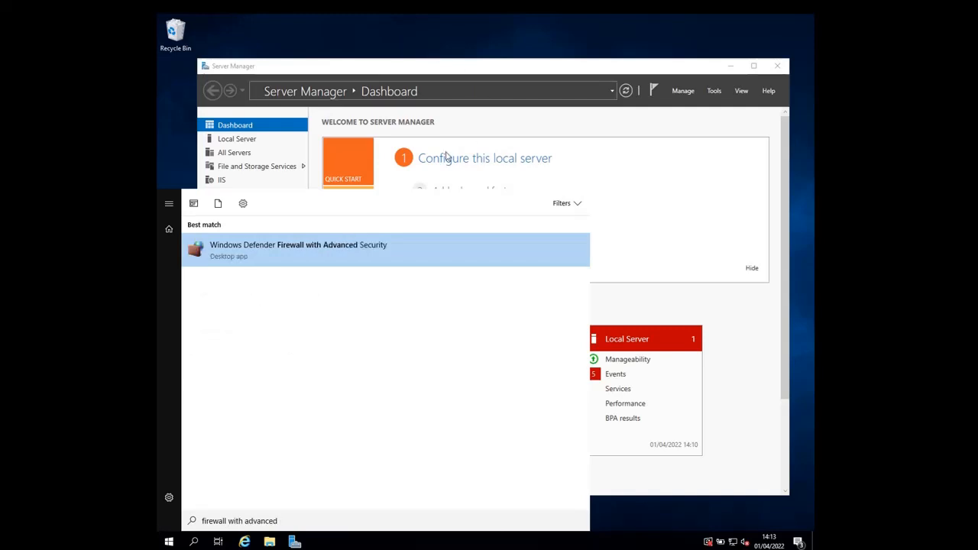
mouse_move(156, 294)
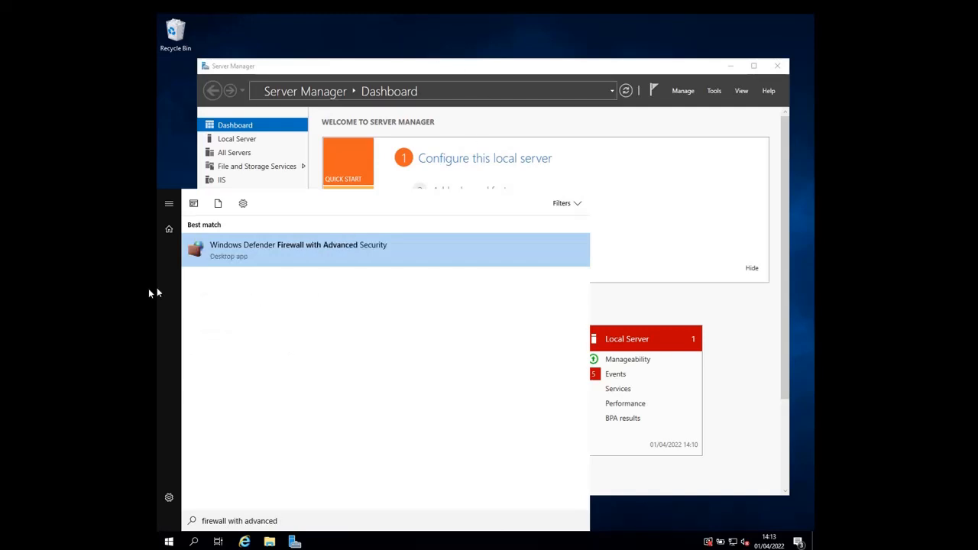
mouse_move(286, 256)
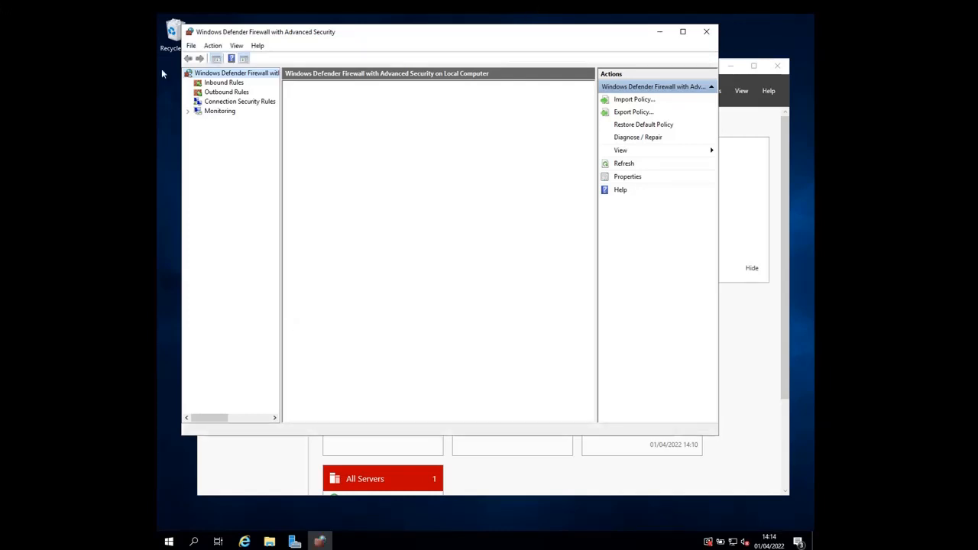
List the Inbound Rules and launch the New Inbound Rule Wizard
left_click(224, 82)
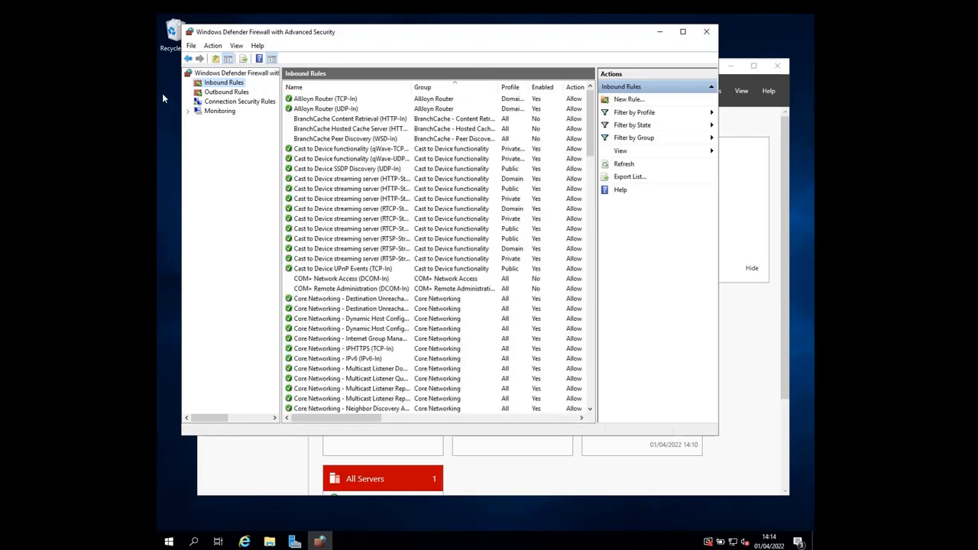
left_click(628, 100)
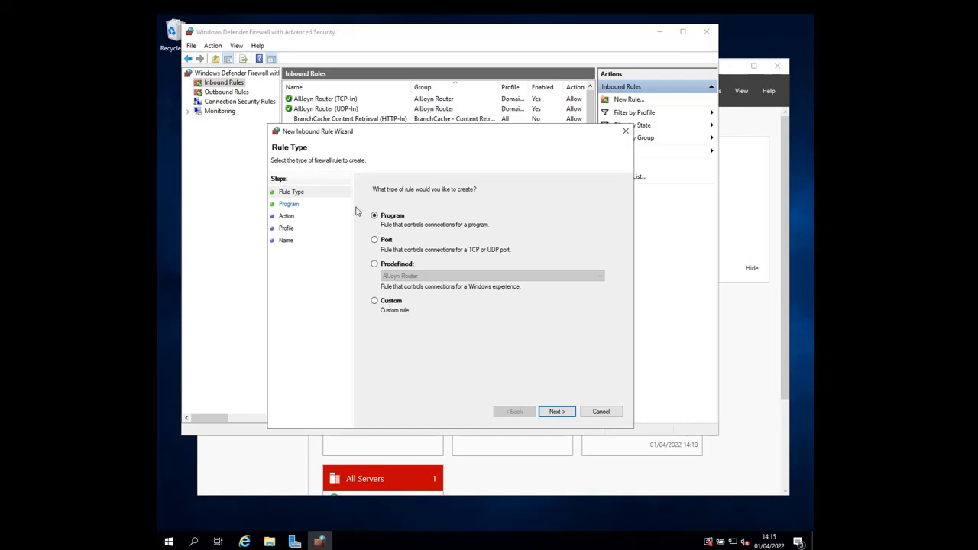
Choose the Port rule type and advance to the protocol and ports page
left_click(374, 240)
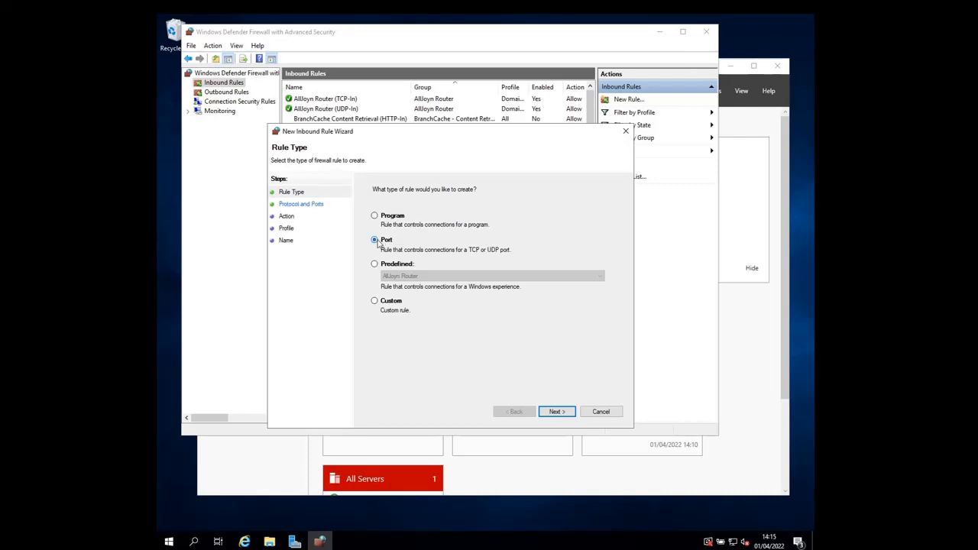
left_click(374, 239)
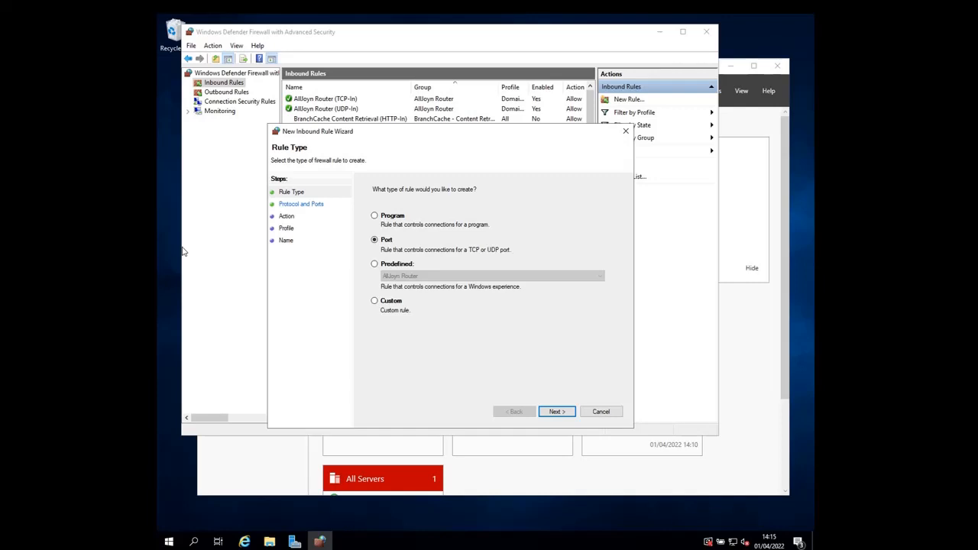
left_click(556, 411)
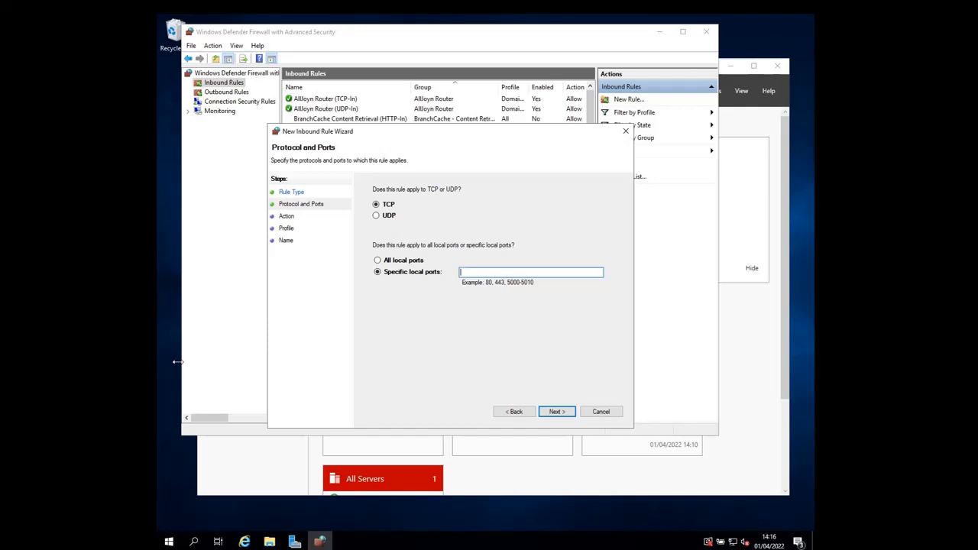
mouse_move(321, 182)
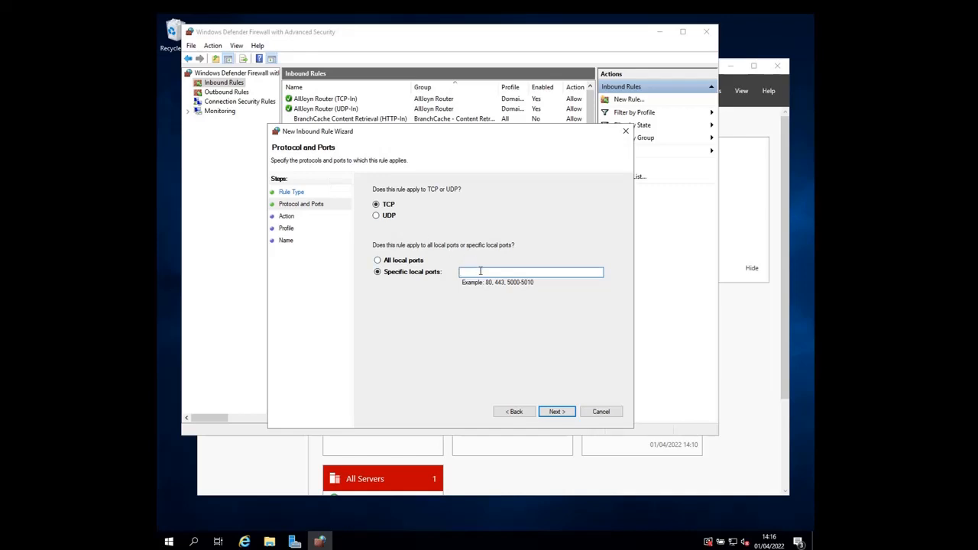
Set the rule to TCP specific local port 1433 and advance
type("1433")
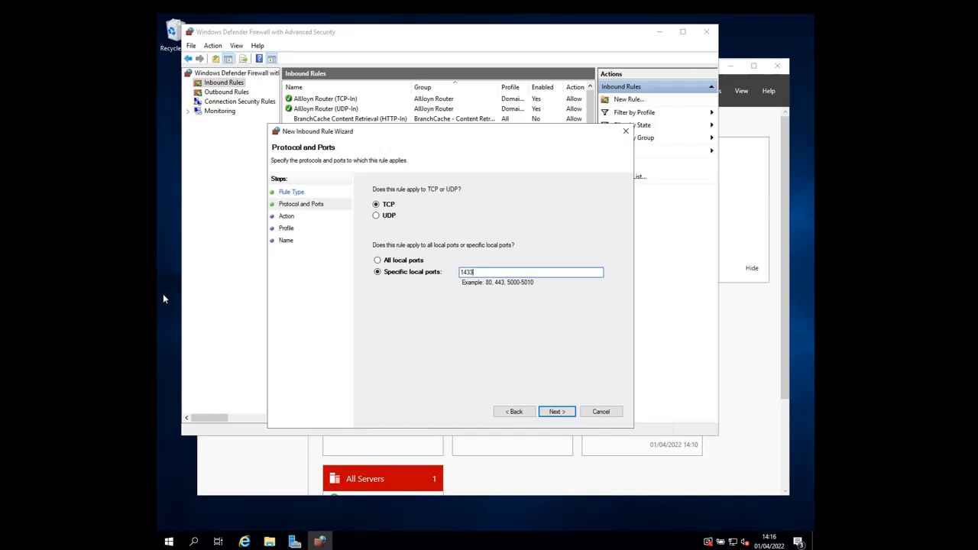
left_click(557, 412)
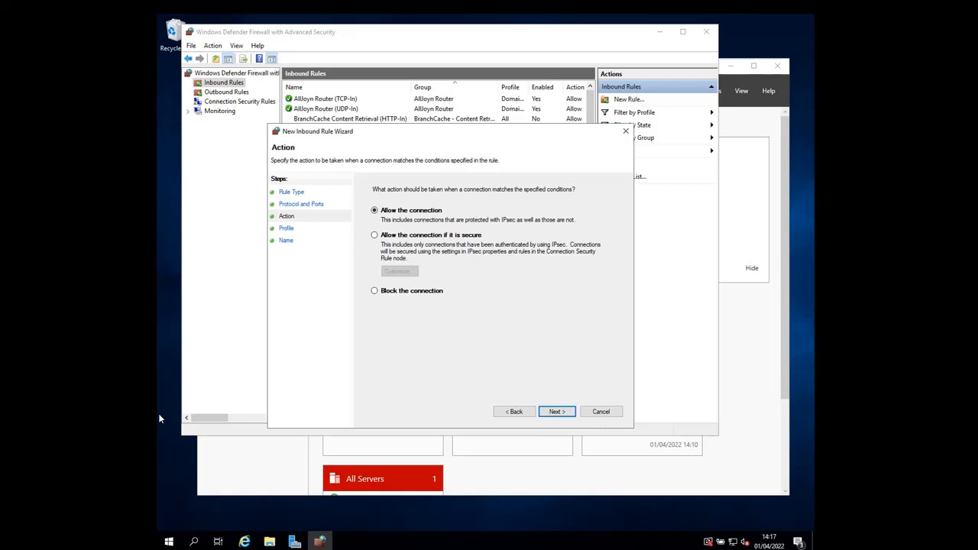
Keep 'Allow the connection' and all three profiles: Domain, Private, Public
left_click(557, 411)
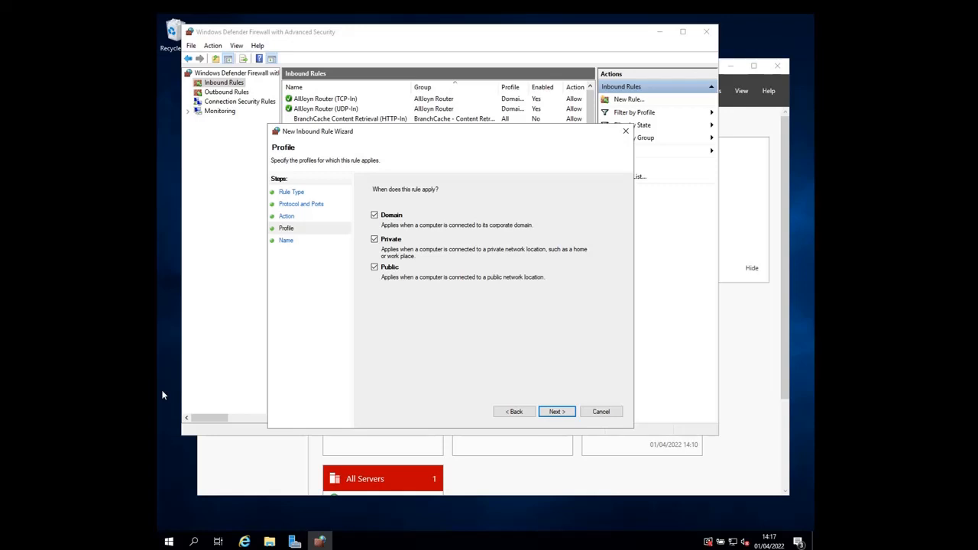
left_click(556, 411)
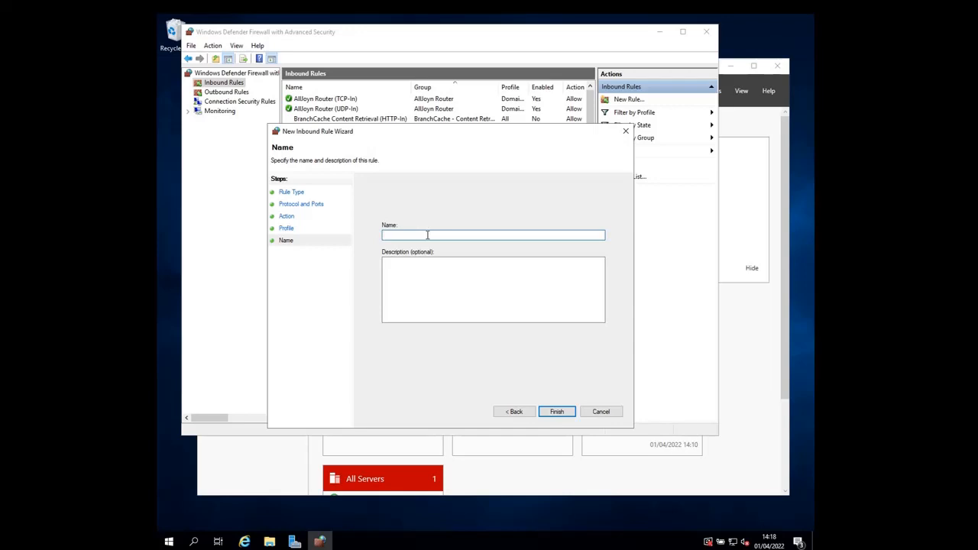
Enter the name 'SQL Server Port 1433' and finish the wizard
type("SQL S")
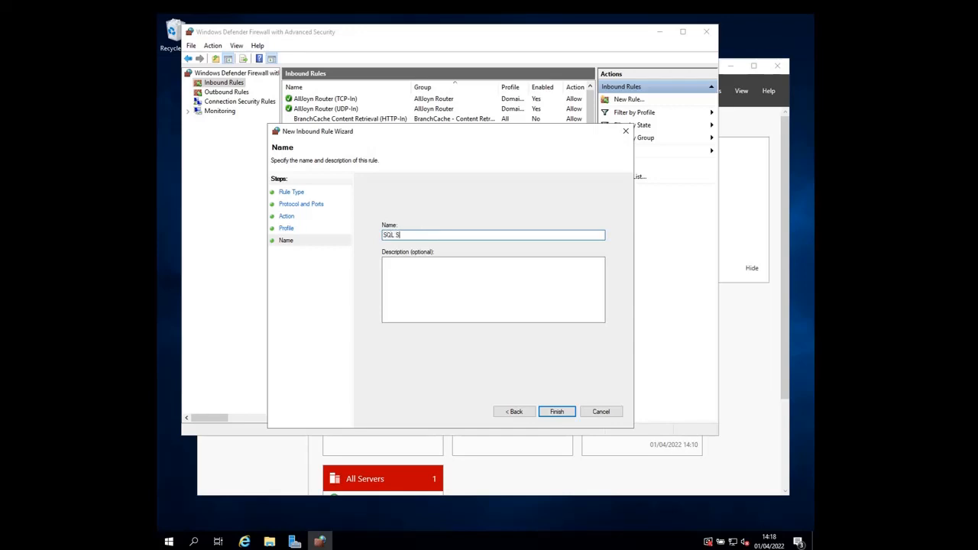
type("erver")
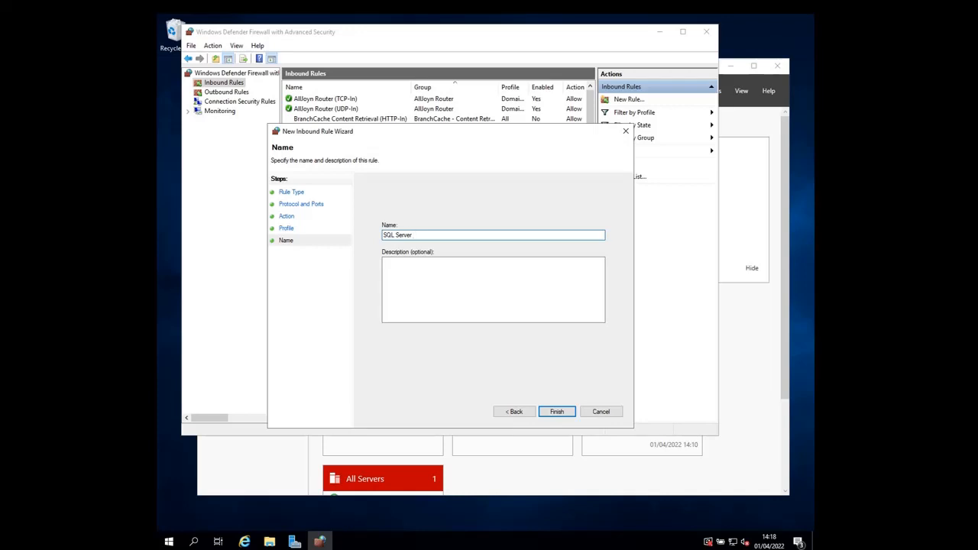
type("Port")
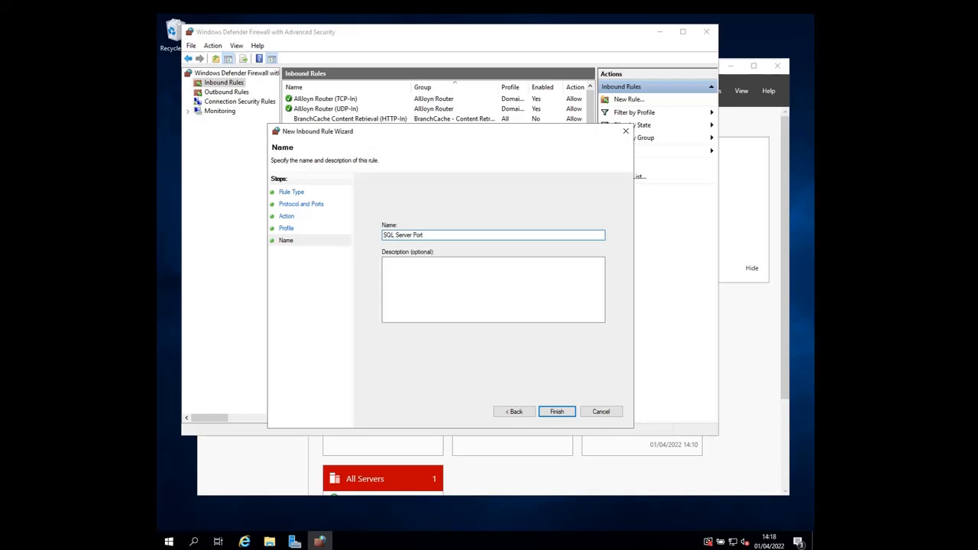
type("1433")
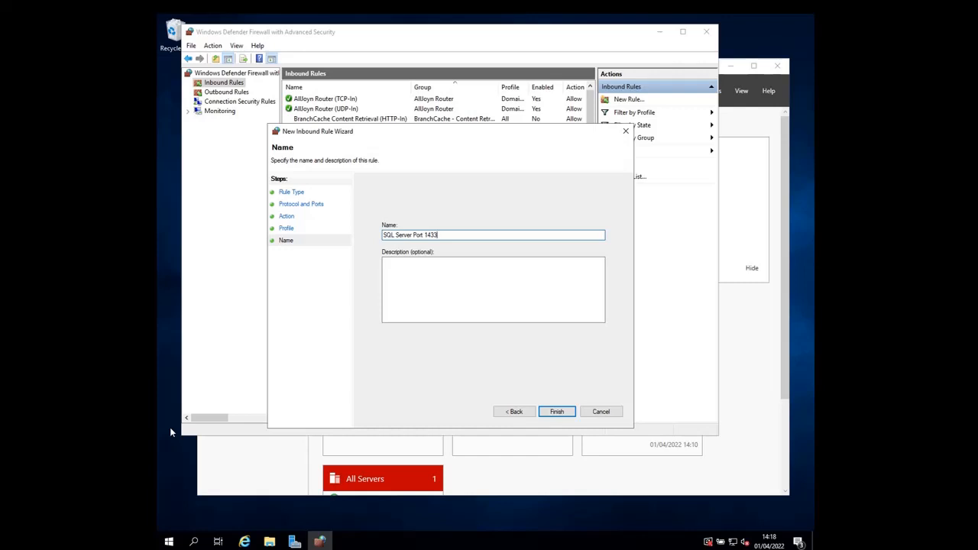
left_click(556, 412)
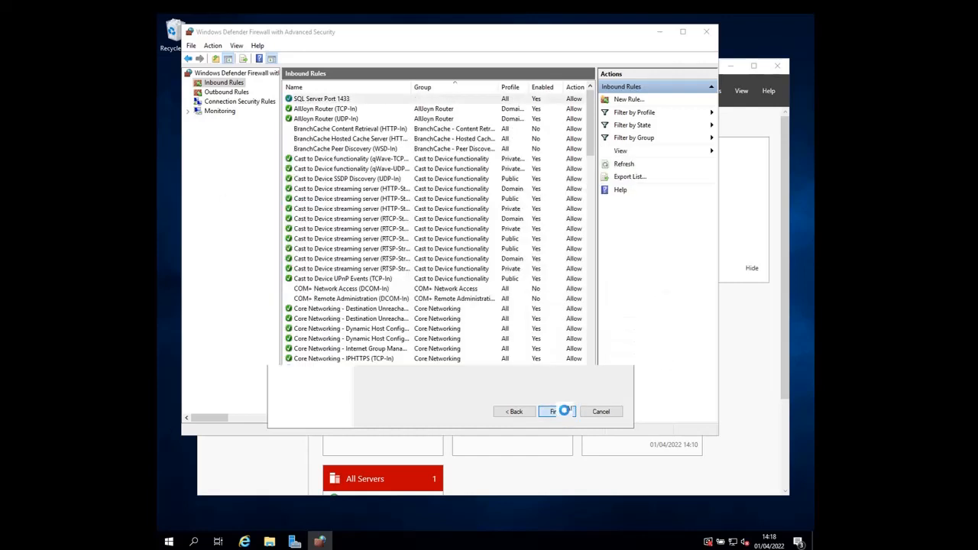
left_click(552, 411)
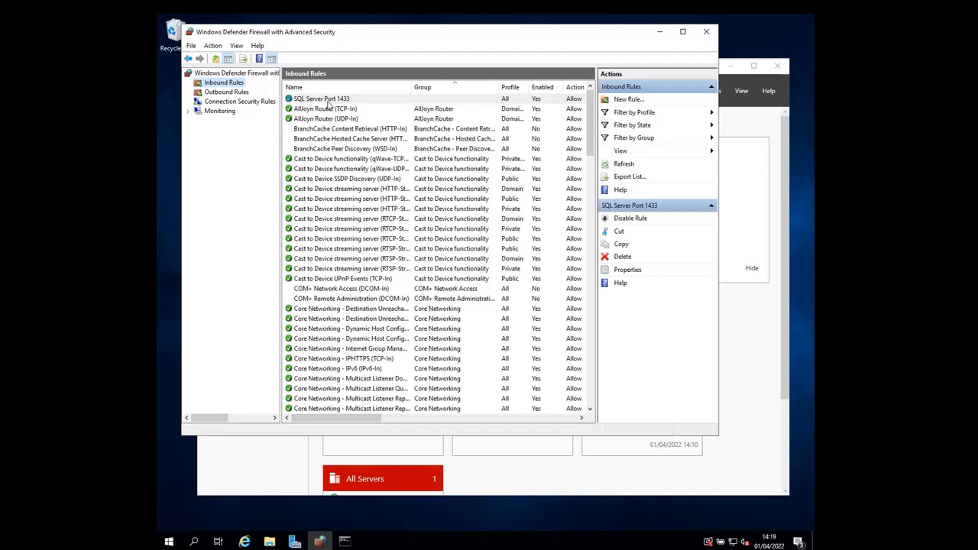
mouse_move(191, 126)
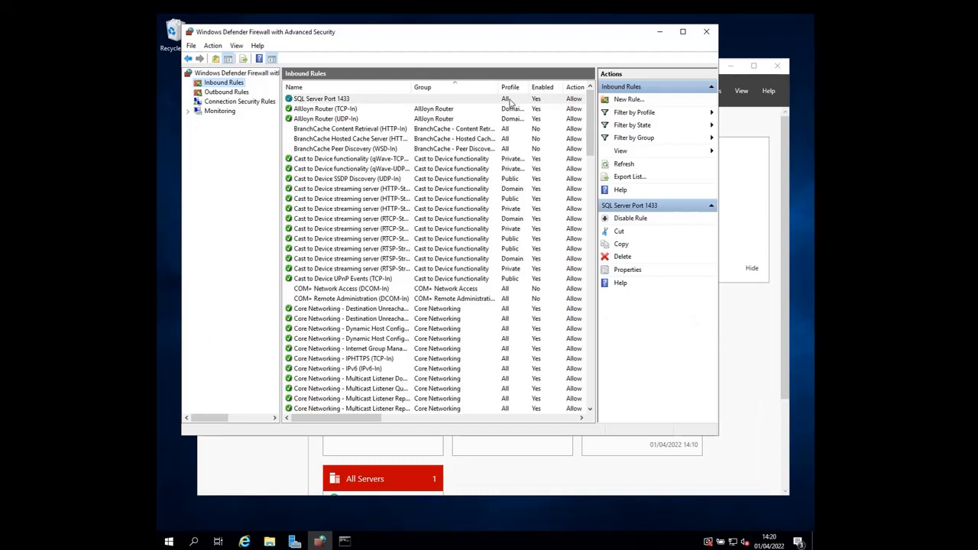
left_click(321, 98)
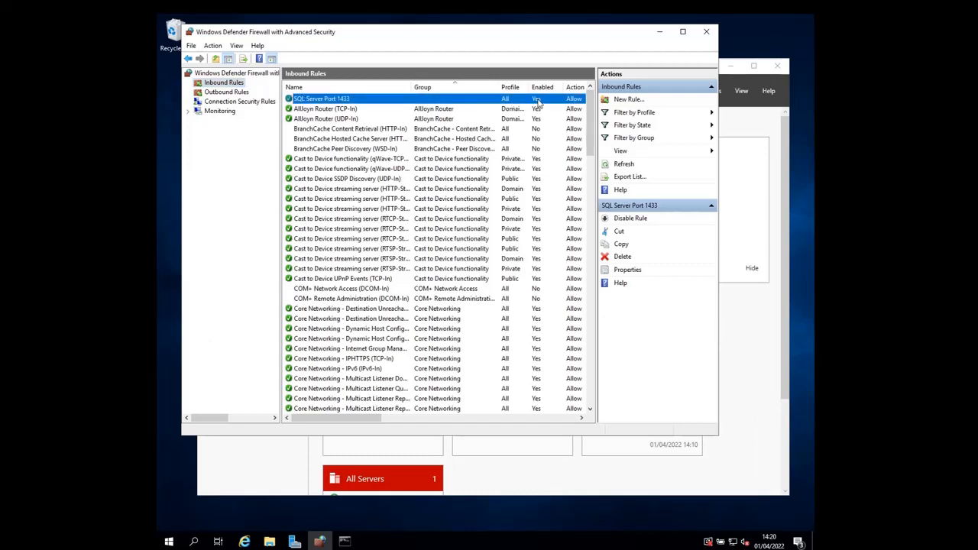
right_click(322, 98)
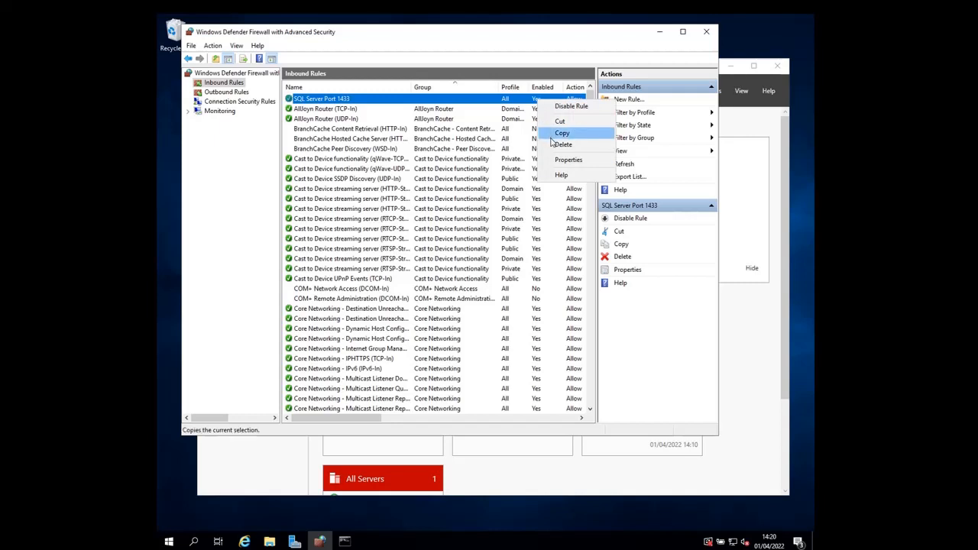
mouse_move(571, 106)
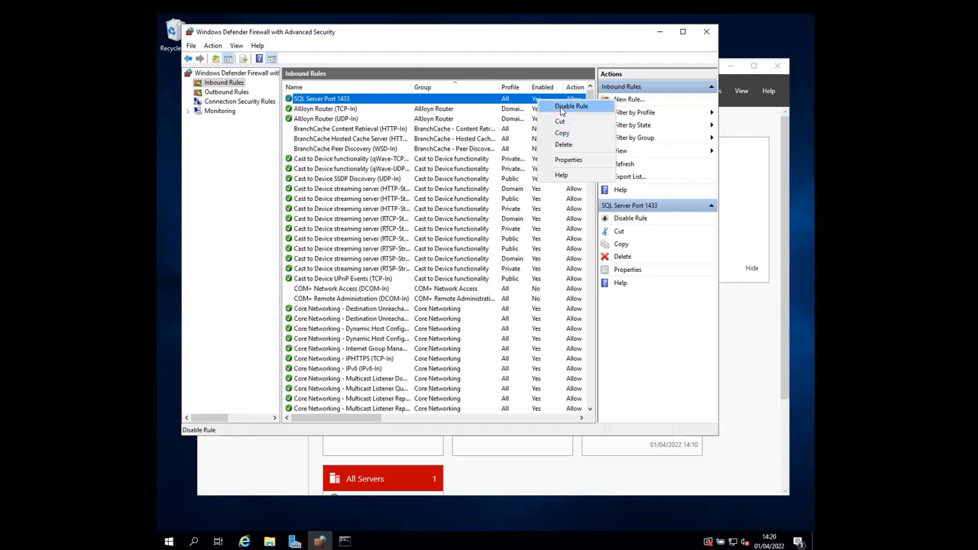
left_click(571, 107)
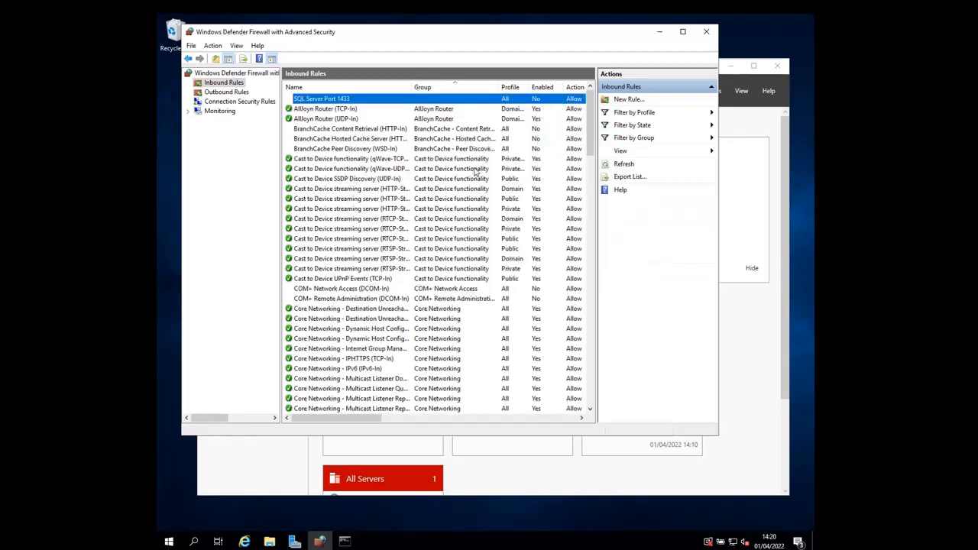
left_click(321, 98)
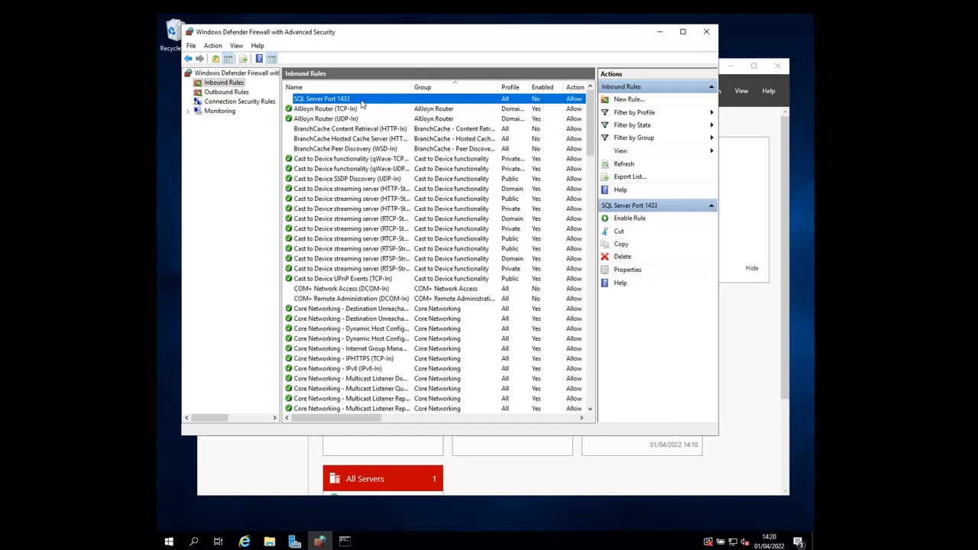
right_click(321, 98)
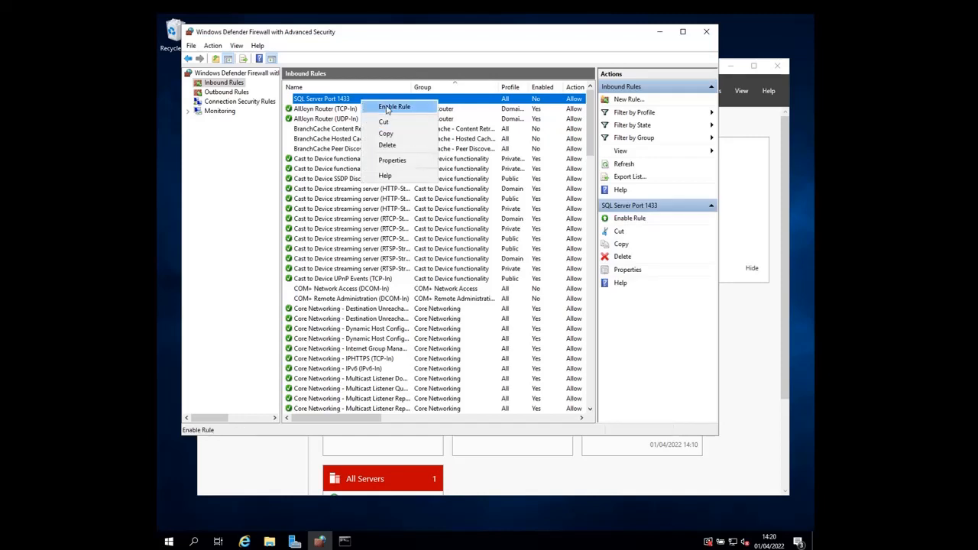
left_click(394, 106)
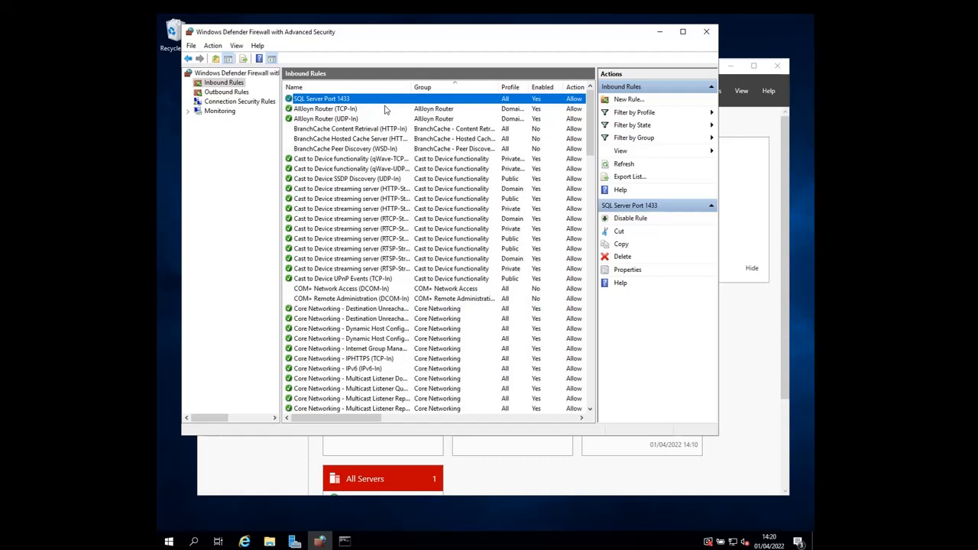
mouse_move(178, 148)
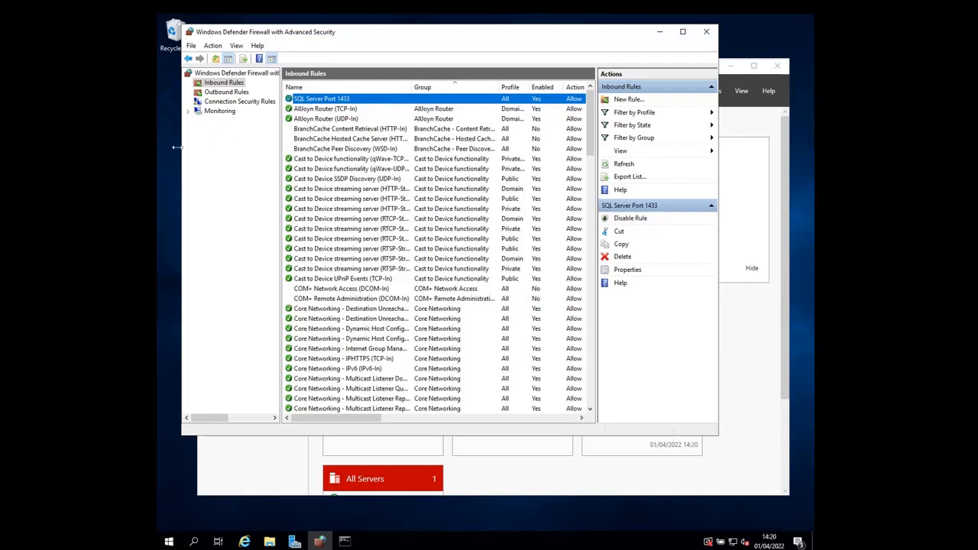